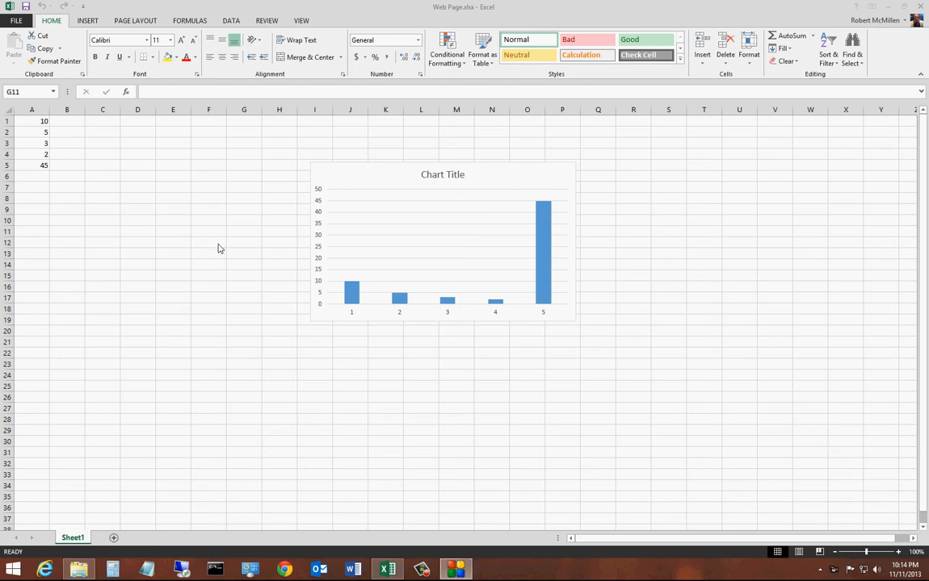
pyautogui.moveTo(224, 241)
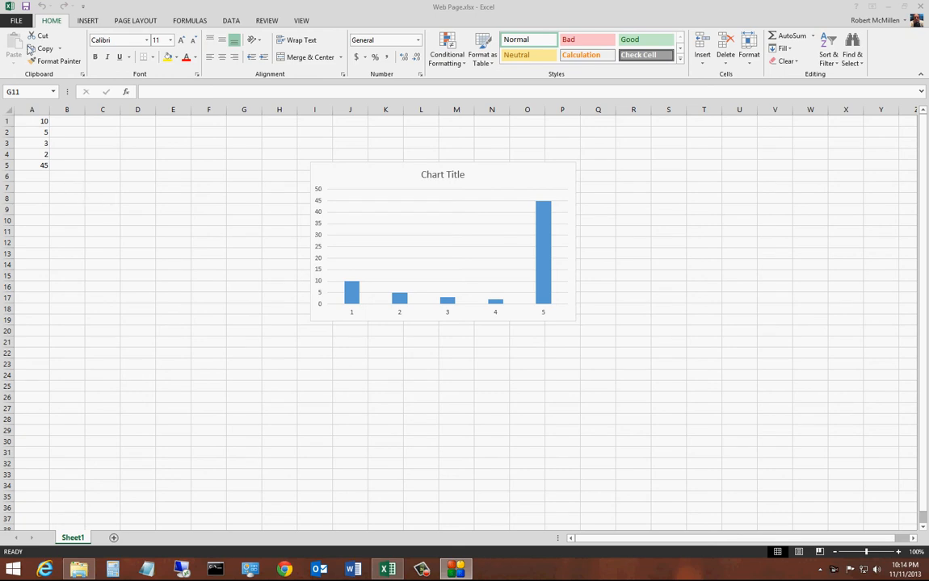
# - Open the Save As dialog browsing SkyDrive's online folders for Web Page.xlsx
pyautogui.click(244, 232)
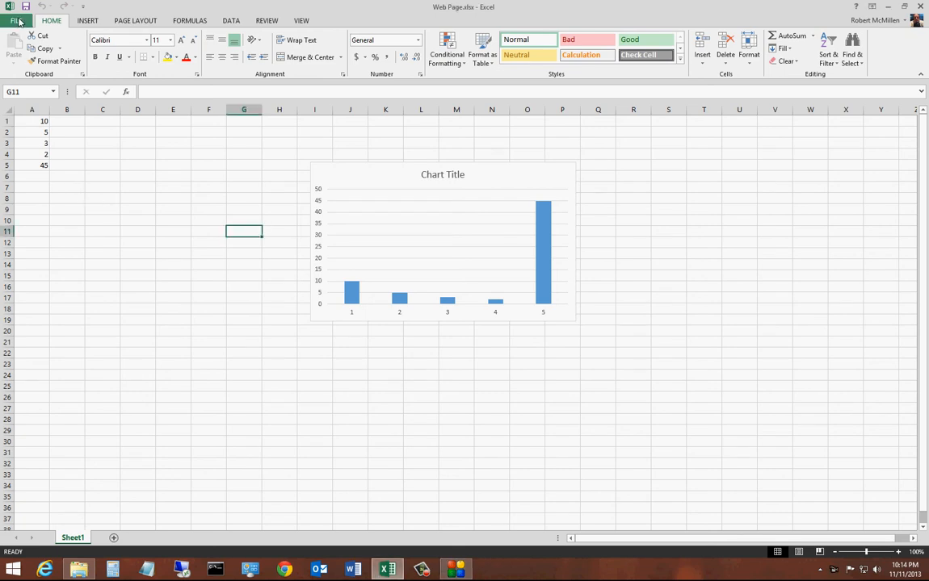
pyautogui.click(17, 13)
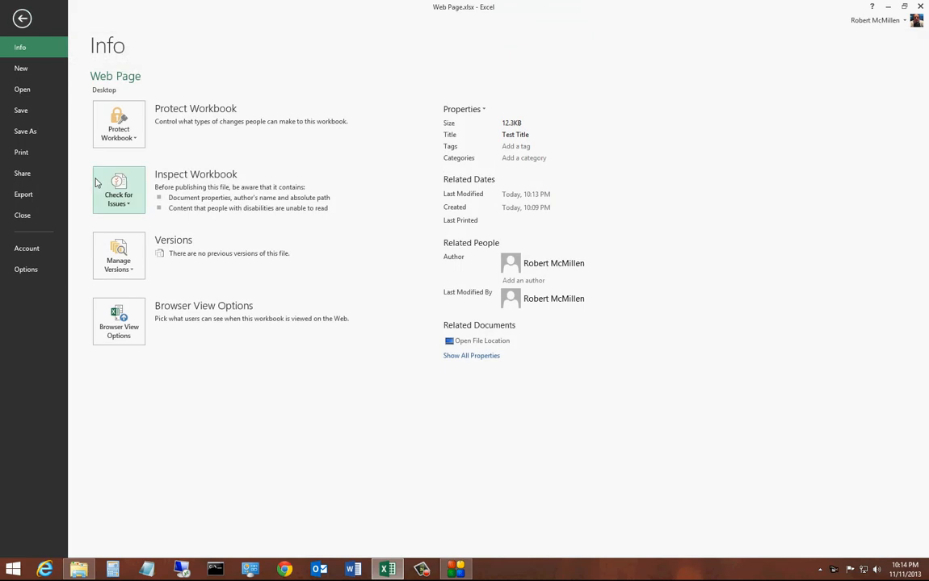
pyautogui.moveTo(96, 178)
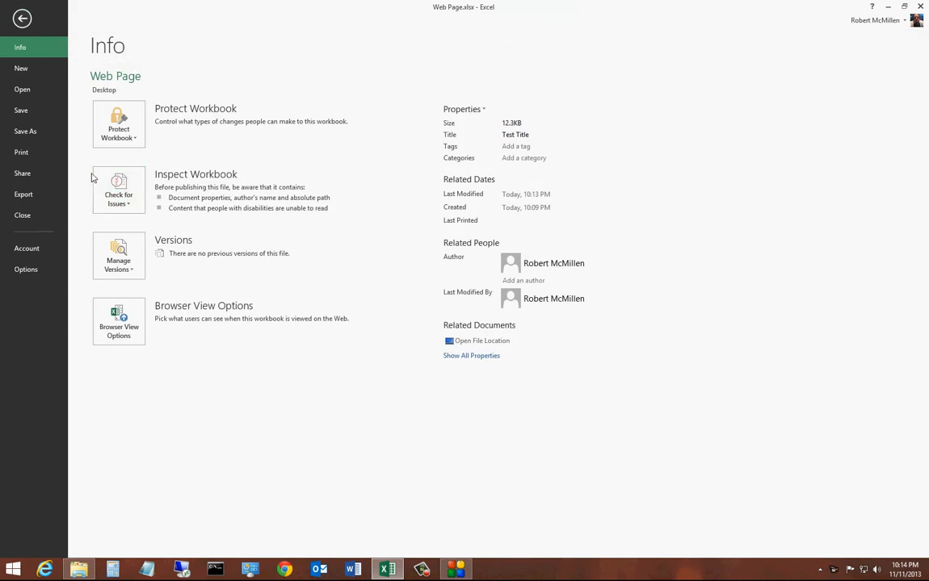
pyautogui.moveTo(90, 129)
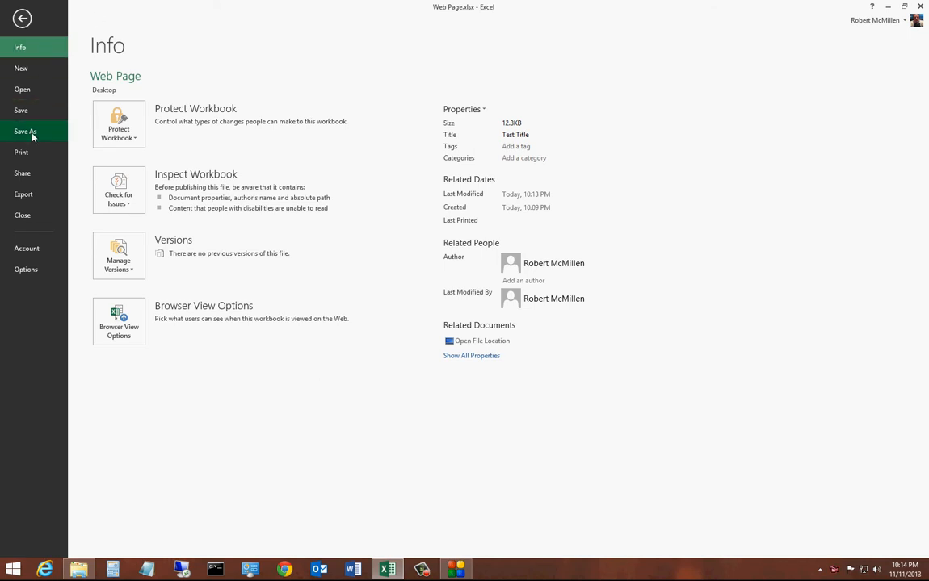
pyautogui.click(24, 130)
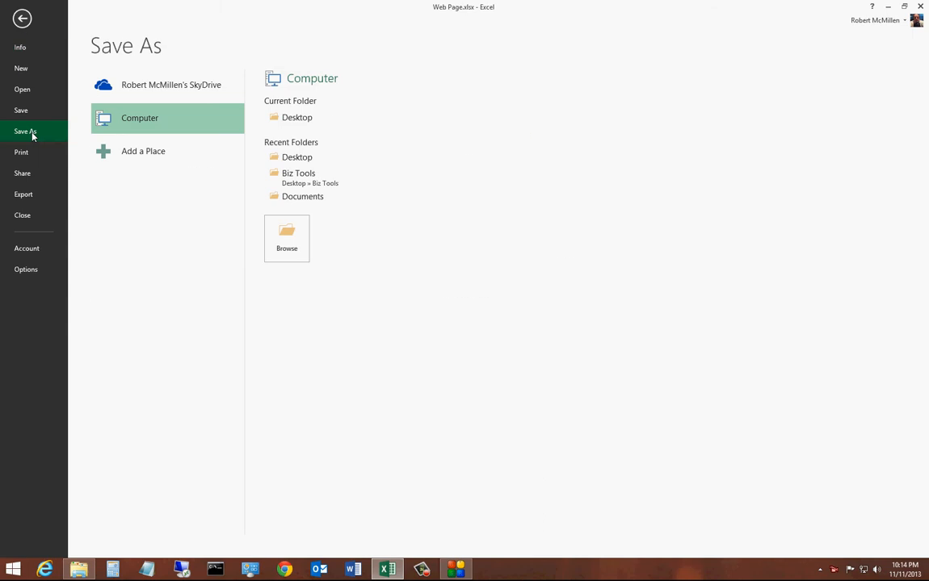
pyautogui.click(170, 85)
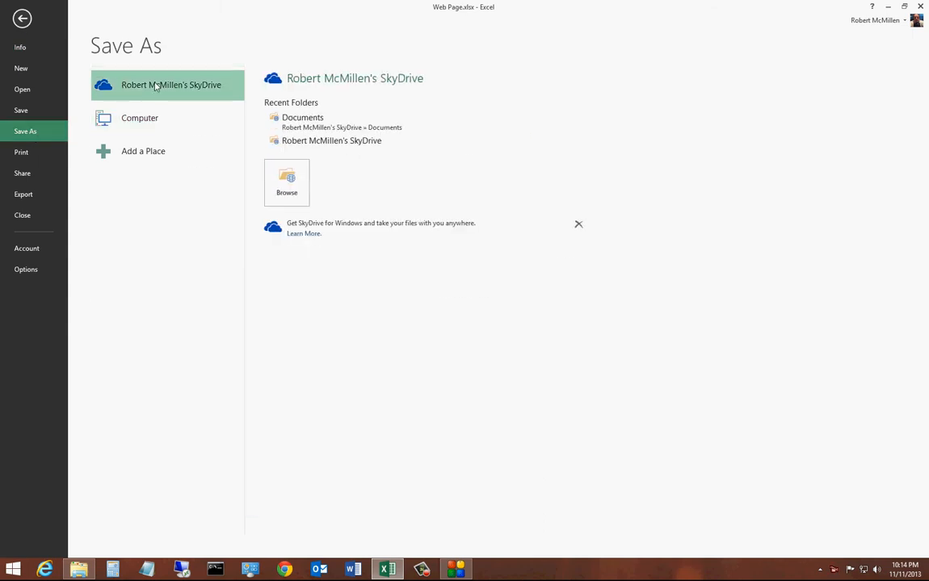
pyautogui.moveTo(286, 182)
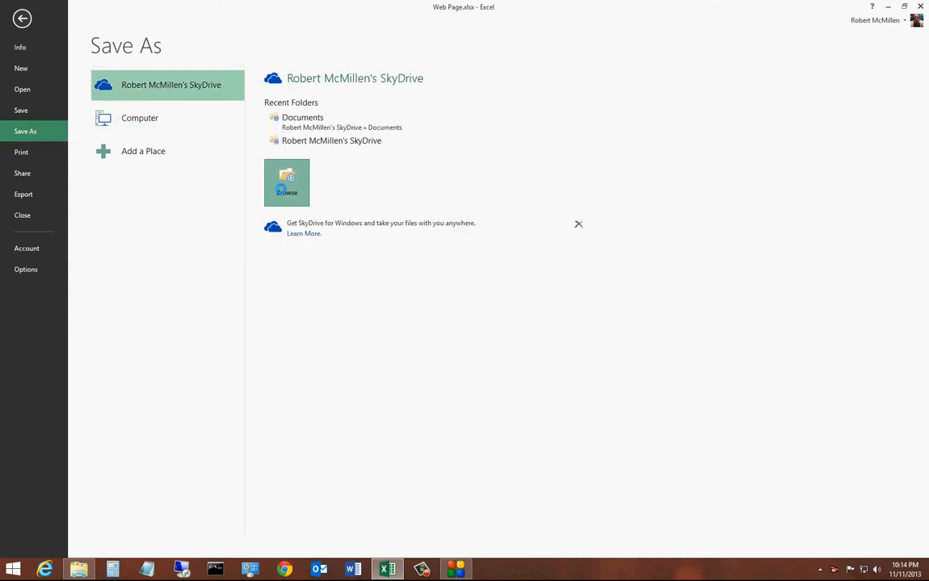
pyautogui.click(287, 182)
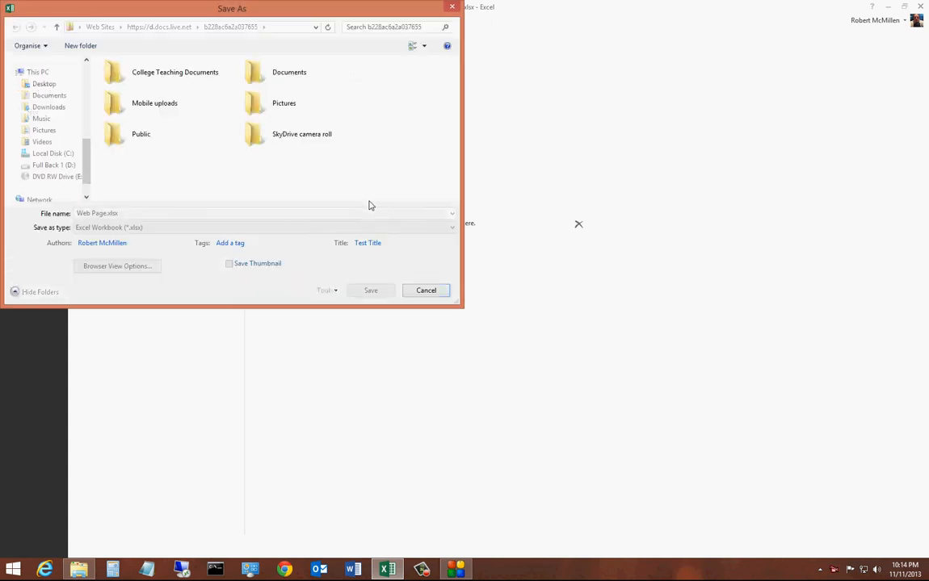
# - Replace the file name Web Page with 'Workbook' and save it to SkyDrive
pyautogui.click(291, 213)
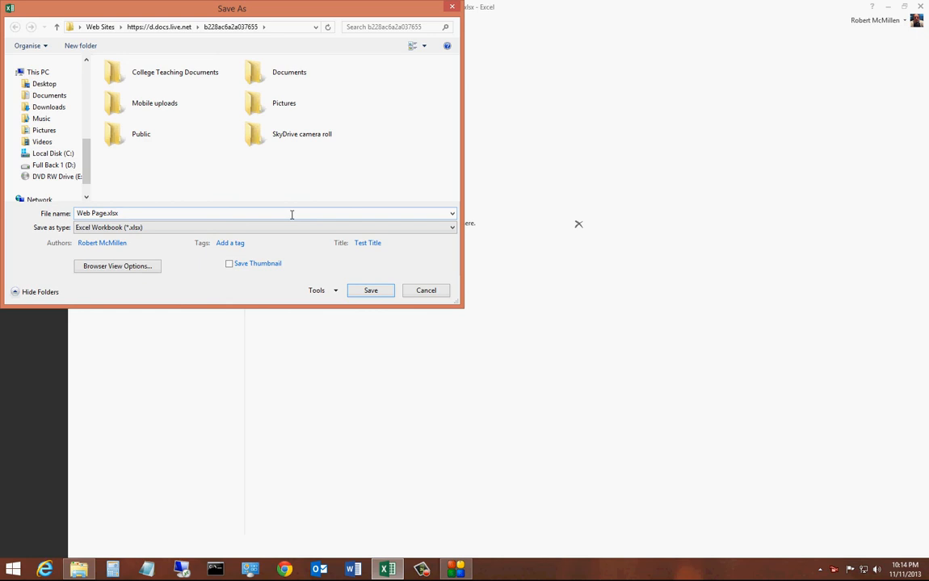
pyautogui.moveTo(273, 219)
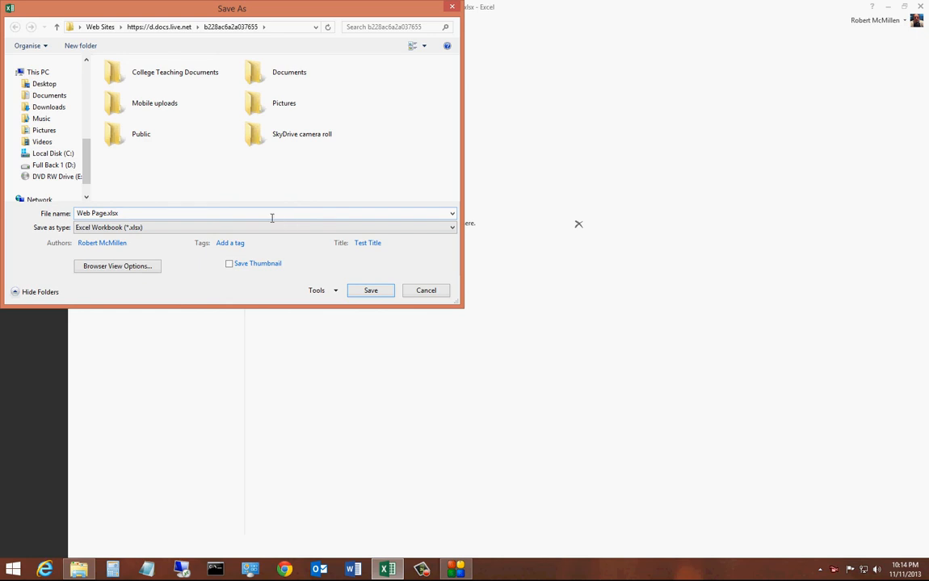
pyautogui.moveTo(142, 211)
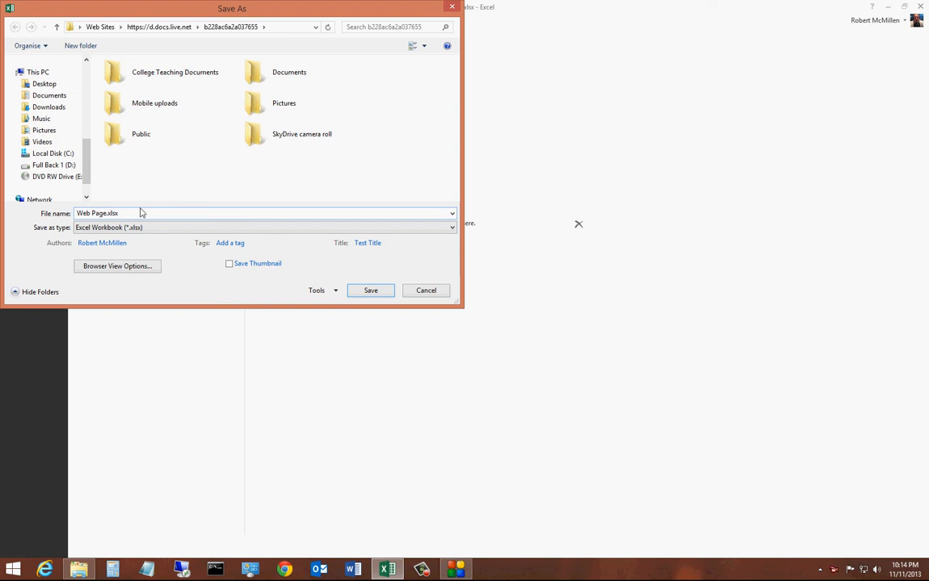
pyautogui.write('Wio')
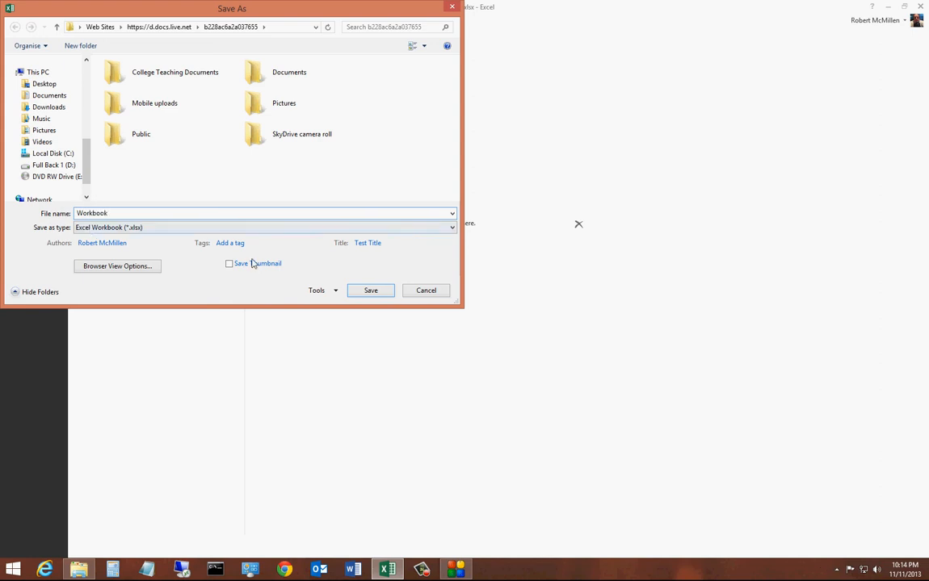
pyautogui.click(141, 134)
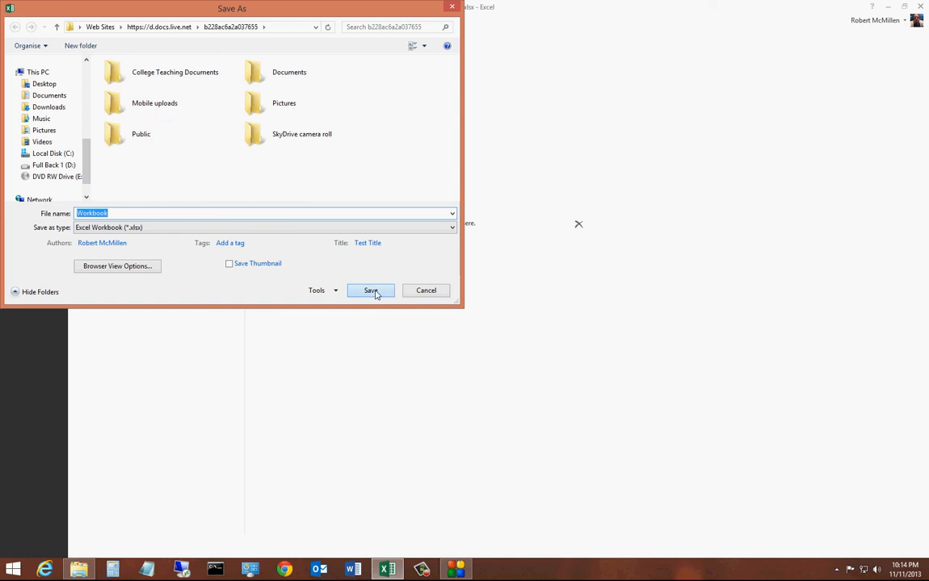
pyautogui.click(371, 290)
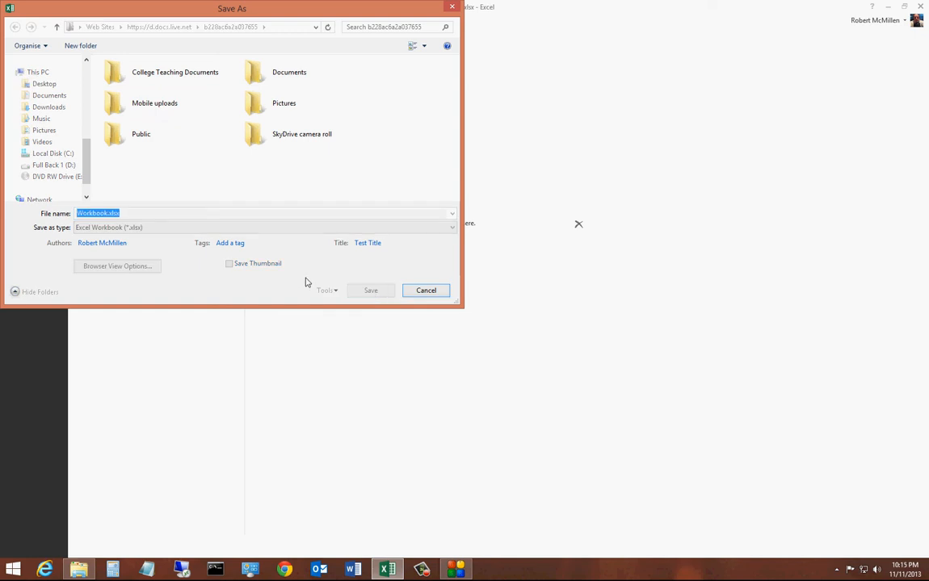
pyautogui.click(370, 290)
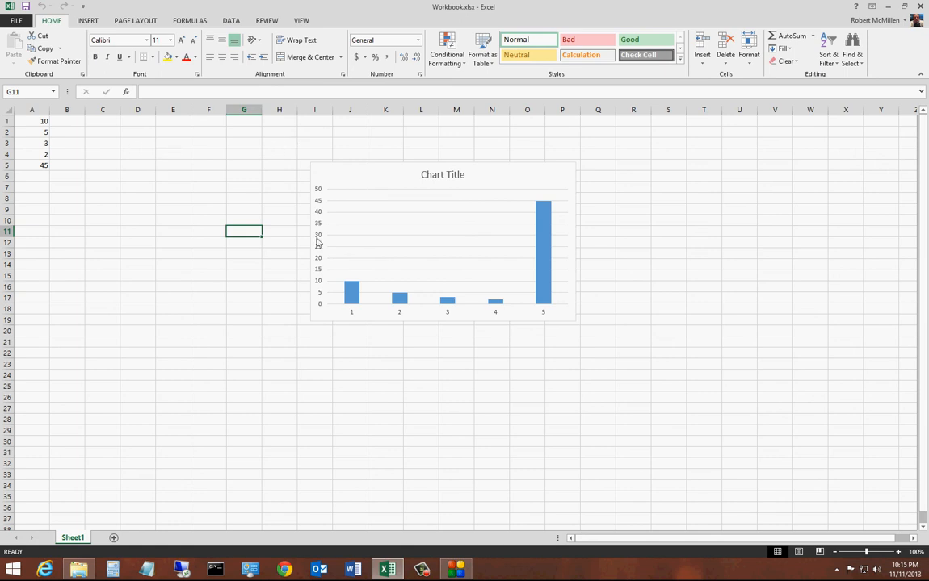
pyautogui.moveTo(623, 235)
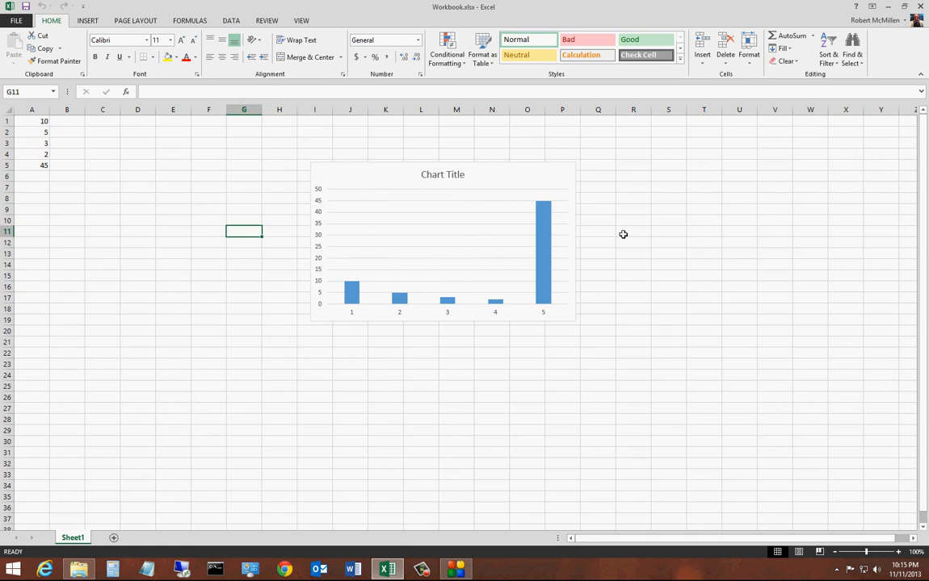
pyautogui.moveTo(145, 152)
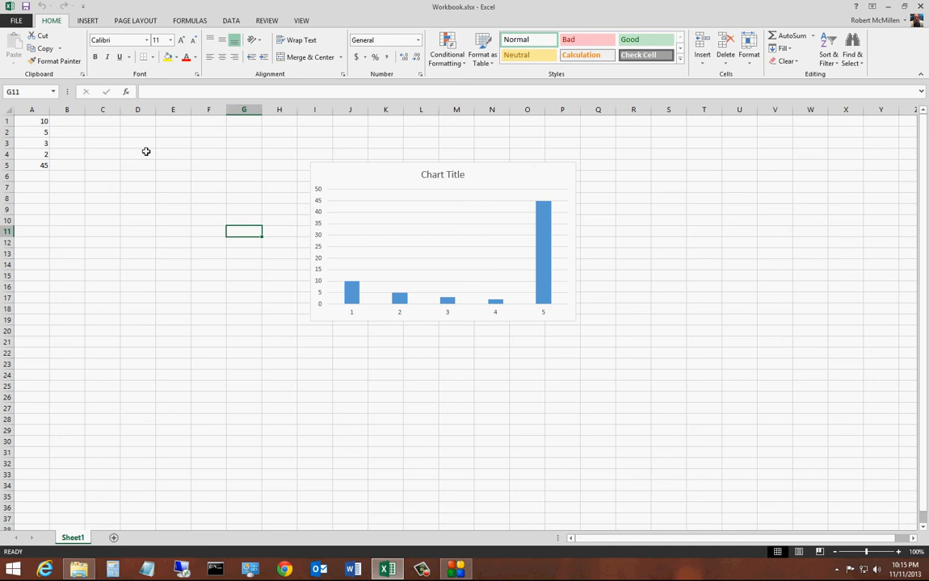
pyautogui.moveTo(130, 159)
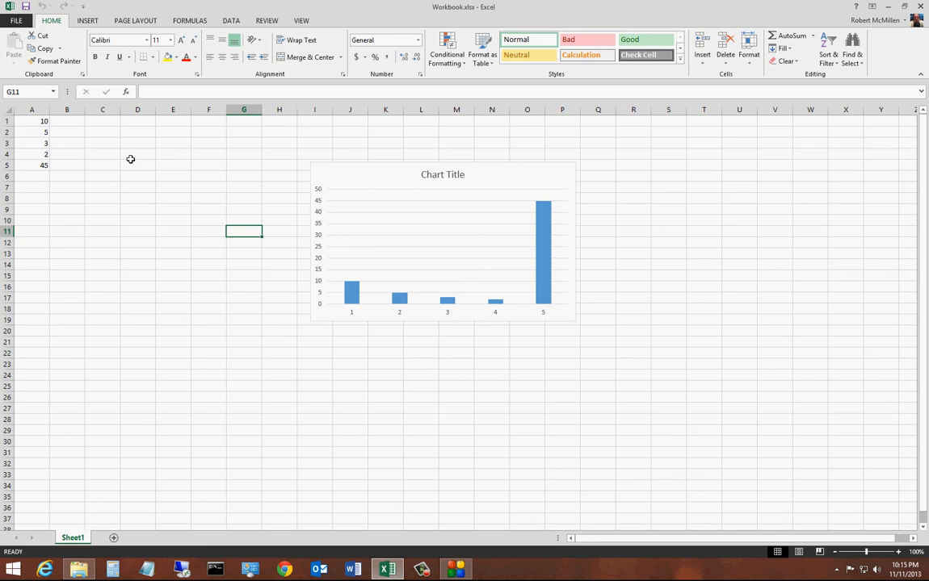